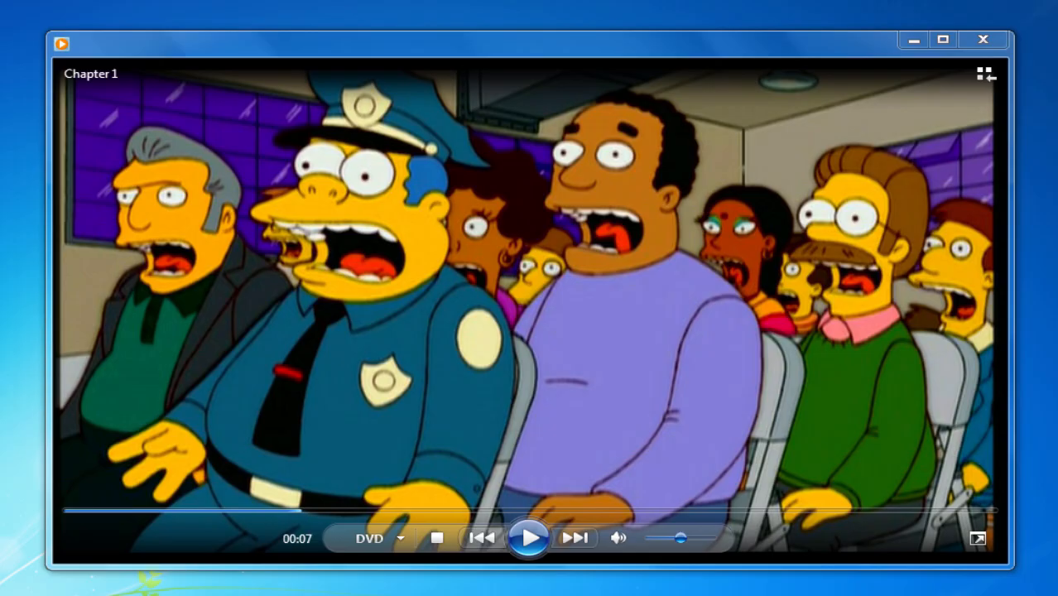
Play a cartoon DVD chapter in Windows Media Player, then view the DVD playback options page.
click(942, 40)
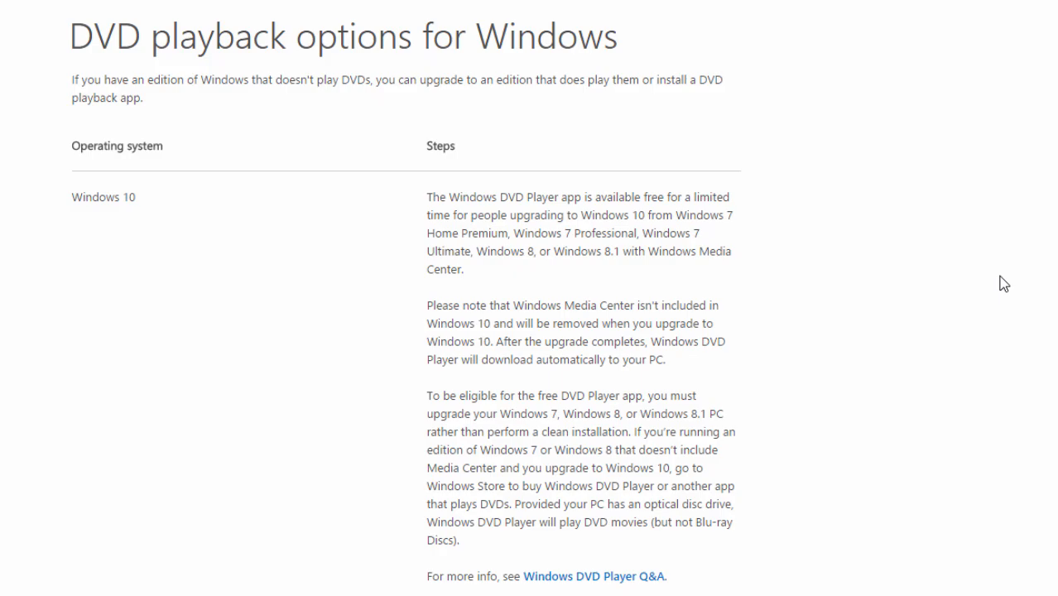
click(853, 580)
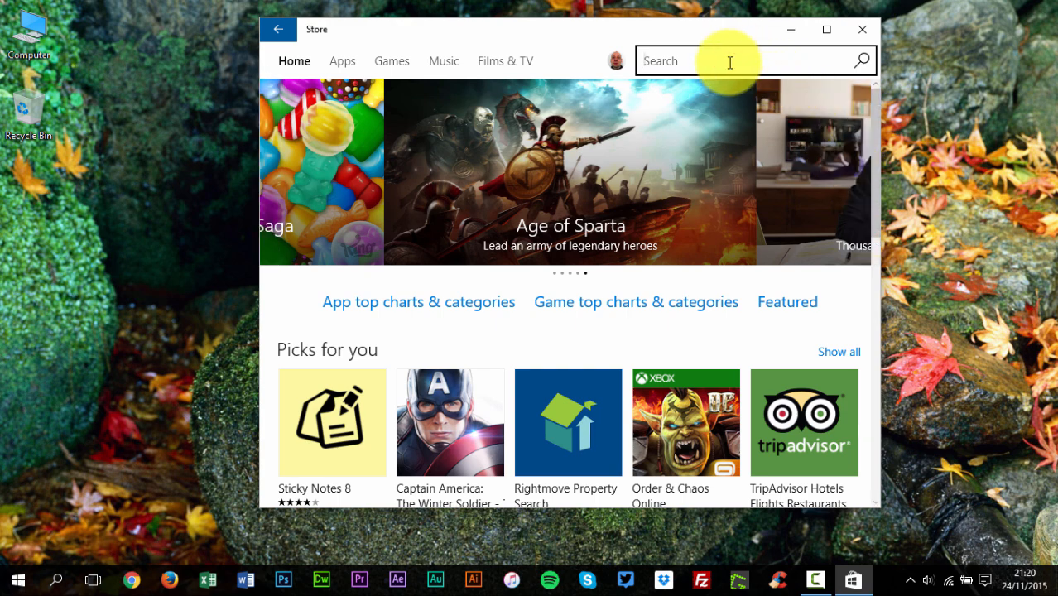
Search the Store for 'windows dvd' and view the Windows DVD Player listing at £11.59.
text(window)
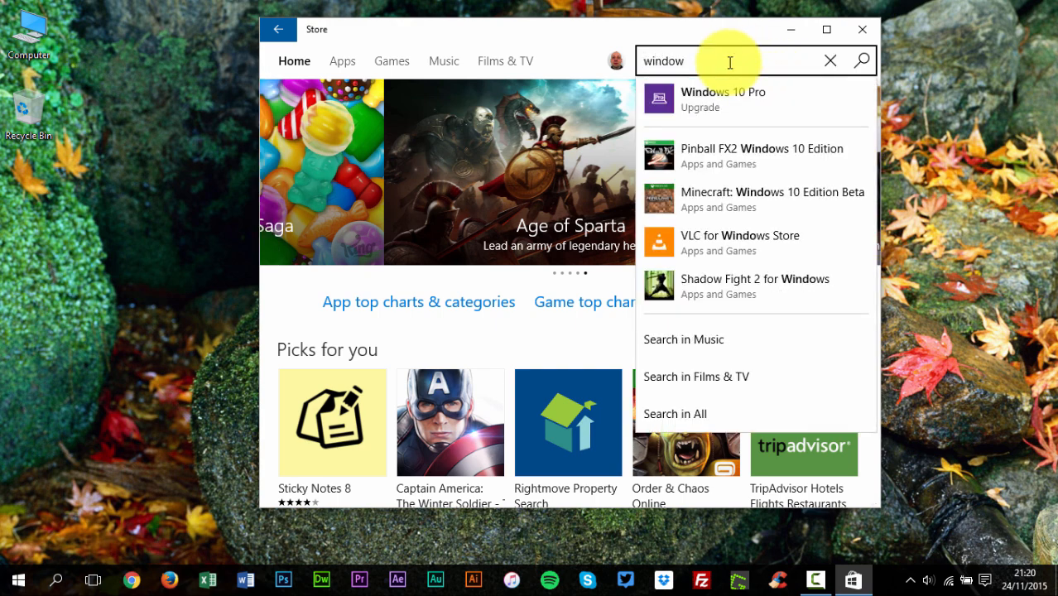
text(s)
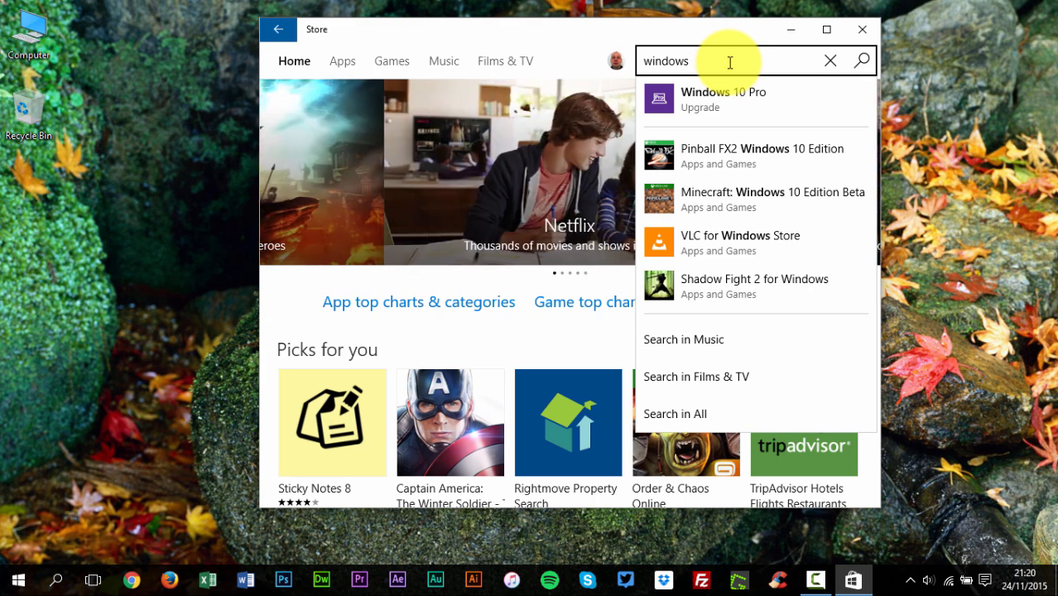
text(dvd)
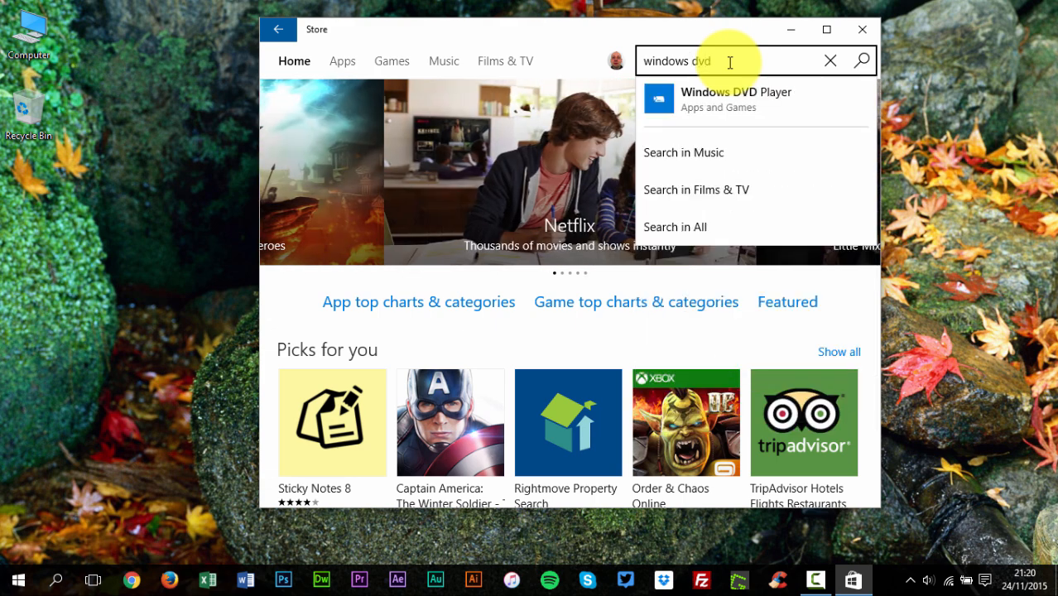
mouse_move(728, 99)
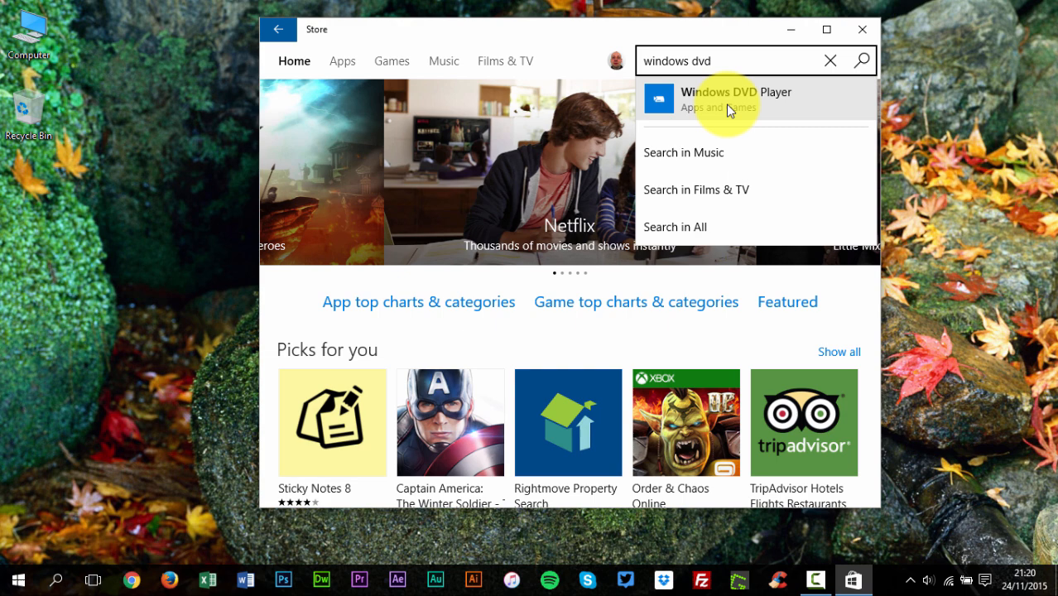
click(737, 98)
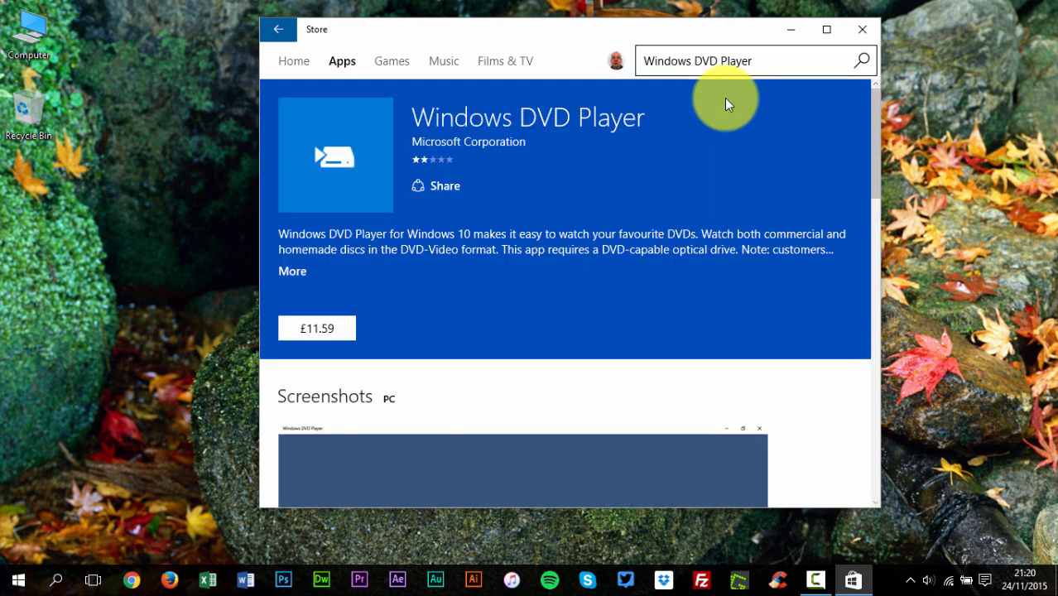
click(826, 29)
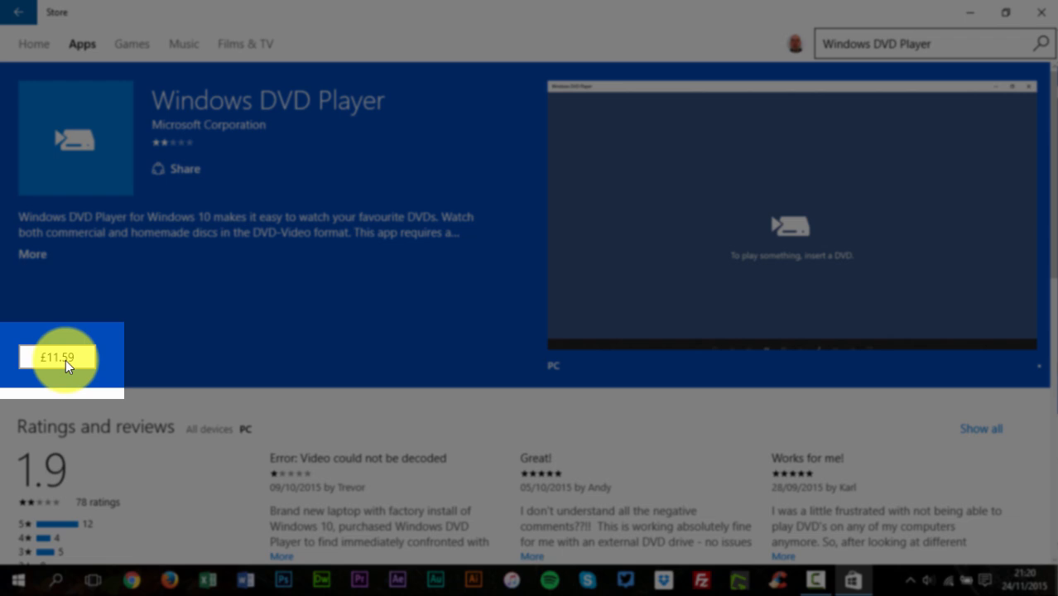
mouse_move(377, 268)
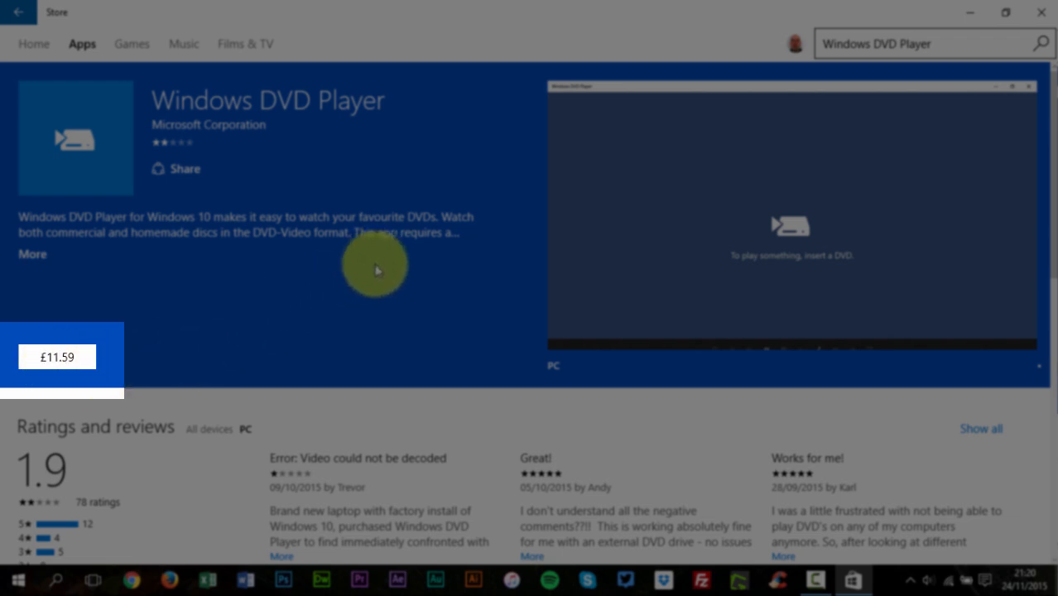
click(32, 254)
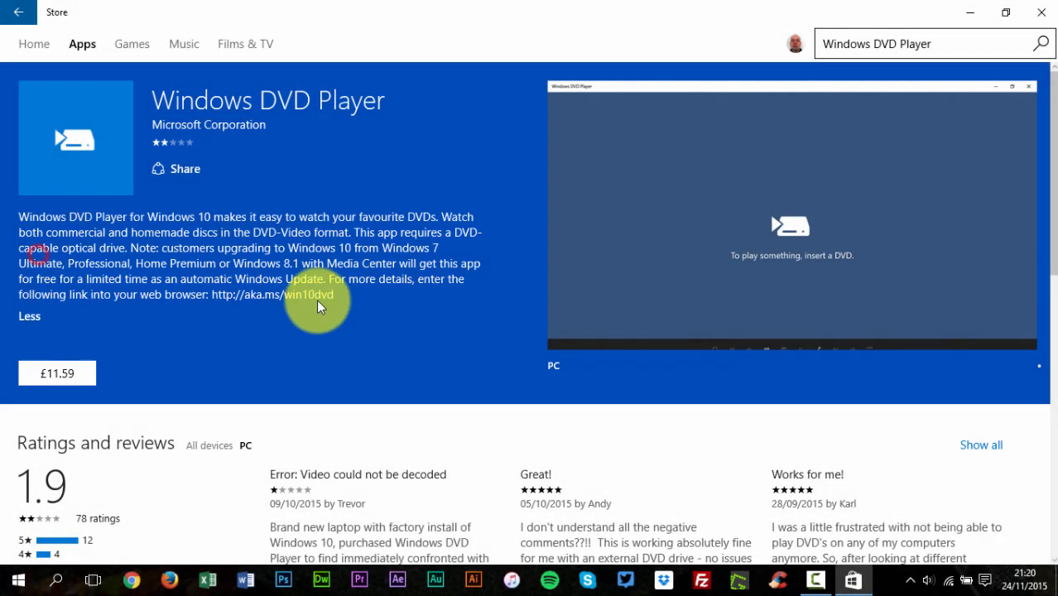
click(131, 578)
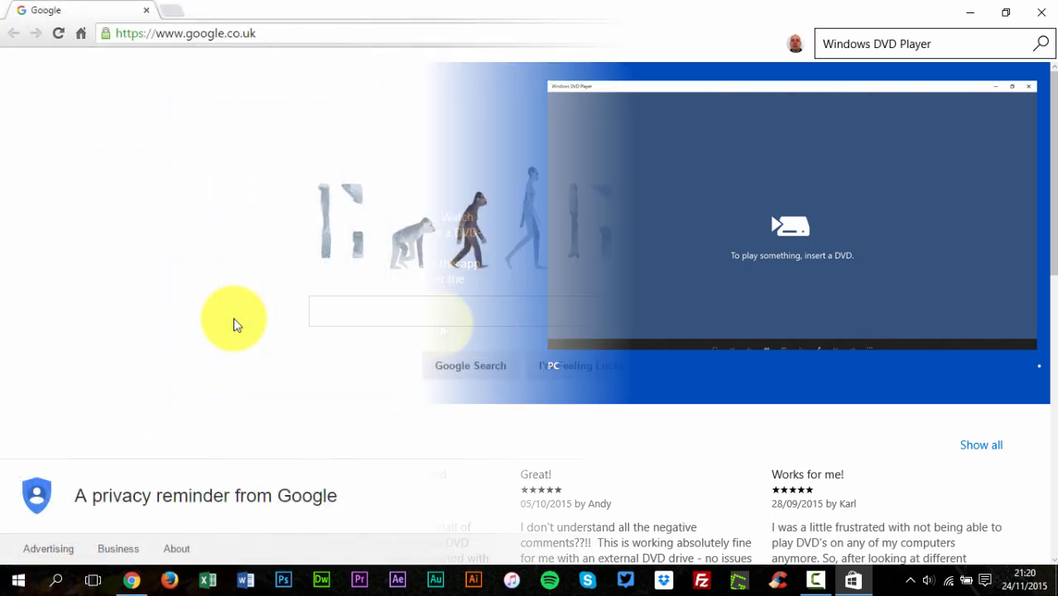
Google 'vlc' and open the 'VideoLAN - Download official VLC media player for Windows' result.
text(v)
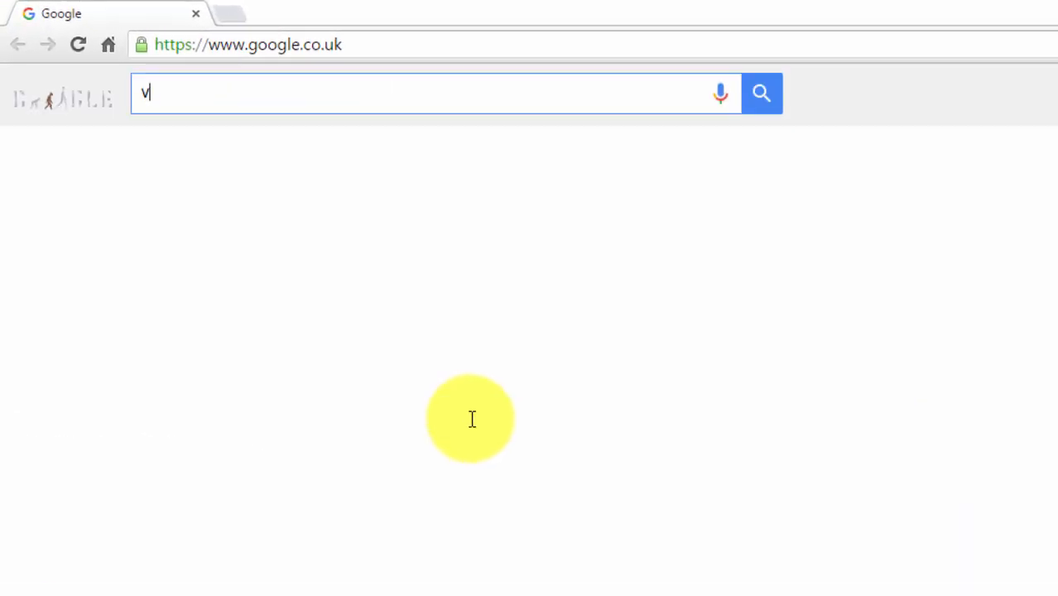
text(lc)
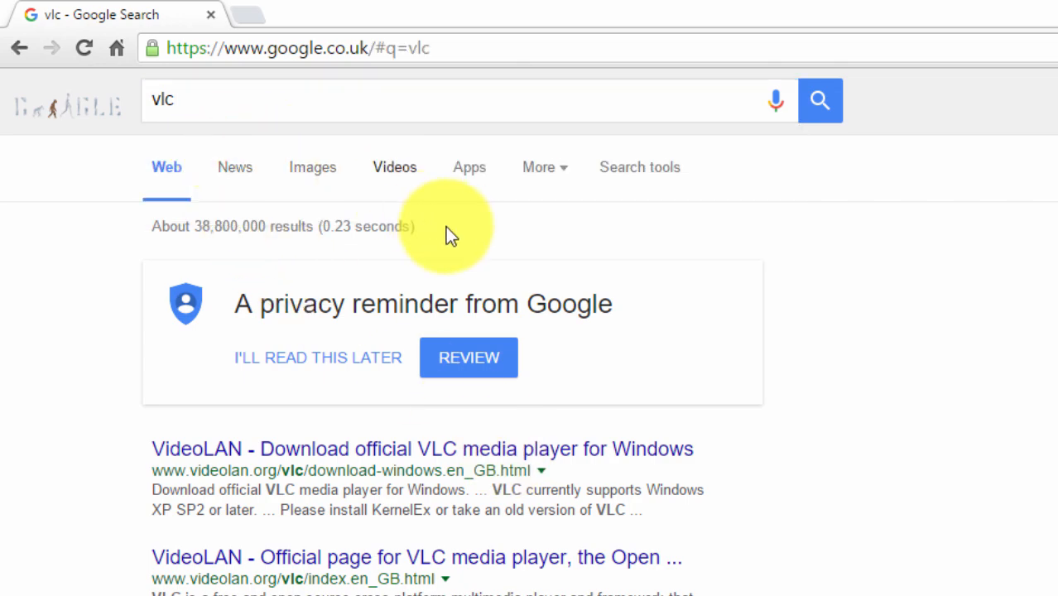
click(422, 449)
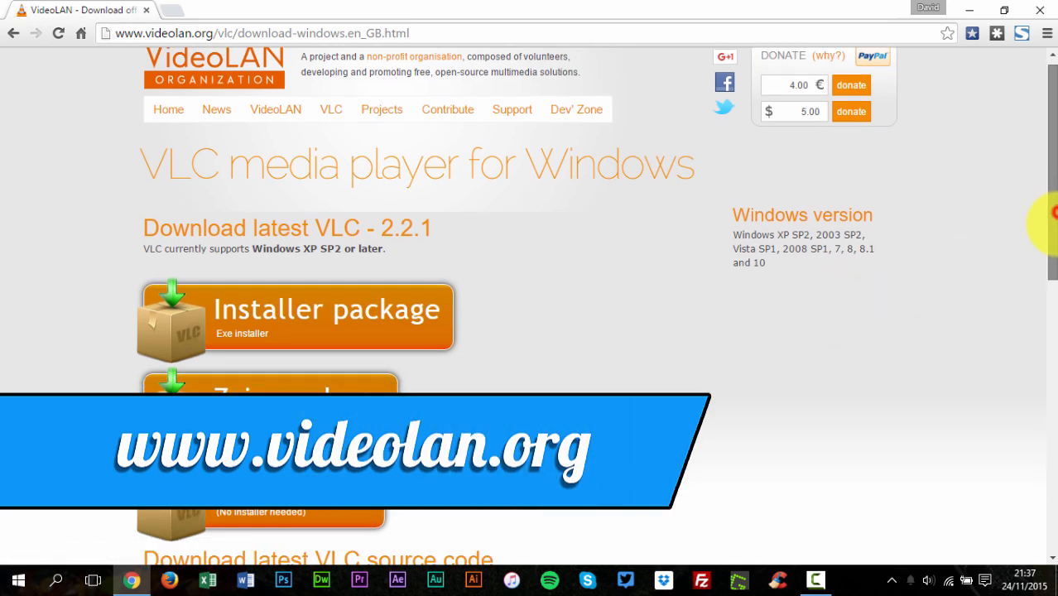
Download vlc-2.2.1-win32.exe from the VideoLAN site.
scroll(down, 3)
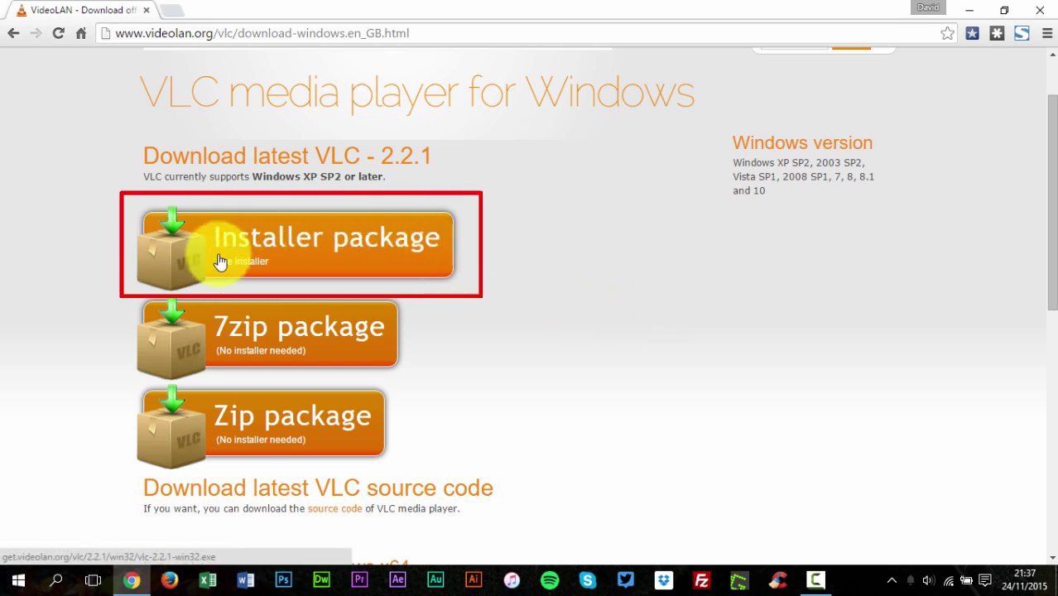
mouse_move(252, 265)
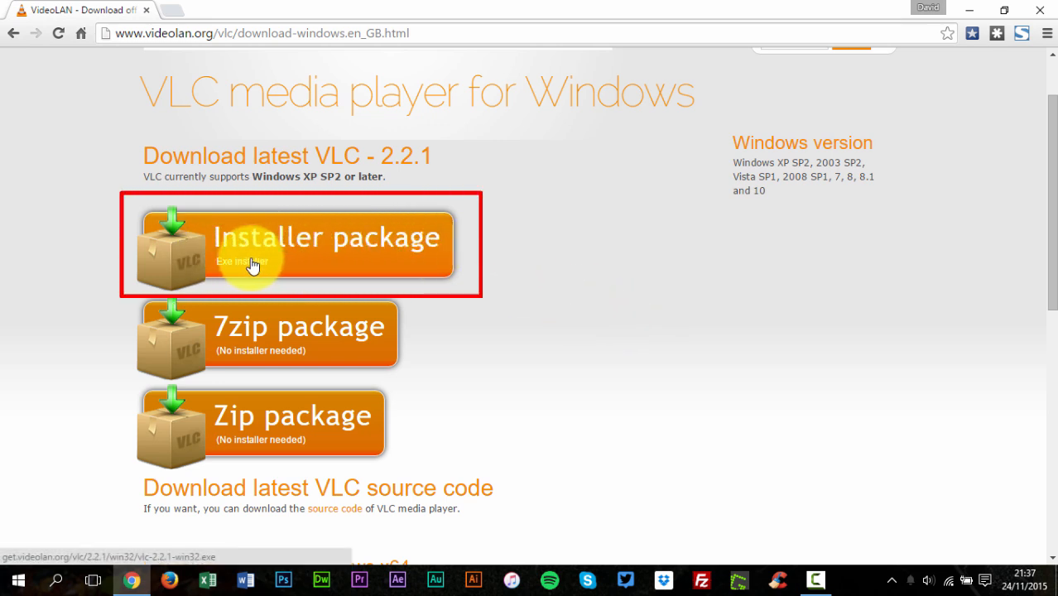
mouse_move(339, 265)
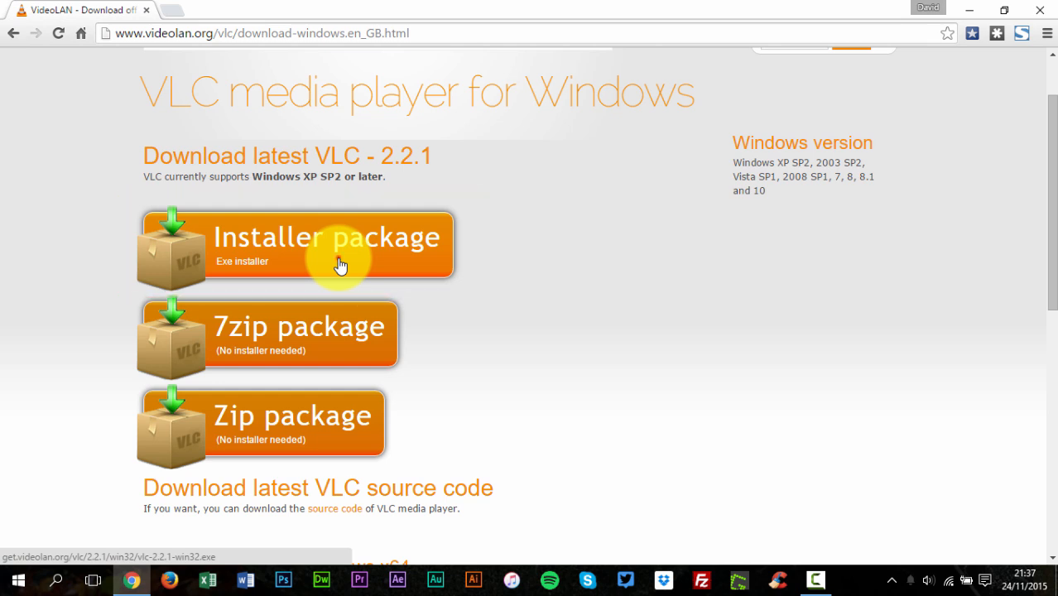
click(339, 248)
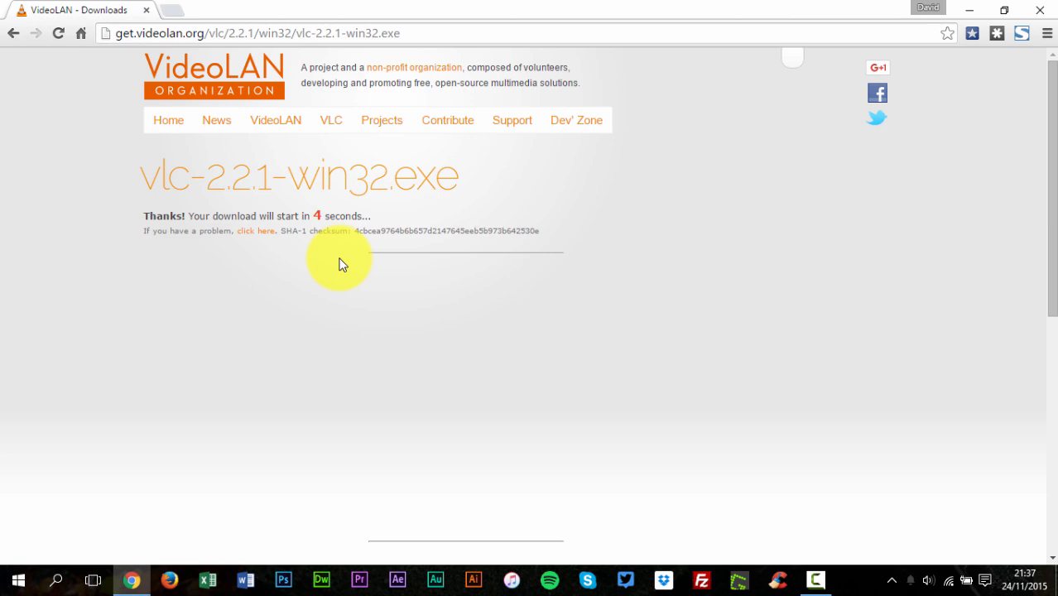
mouse_move(638, 269)
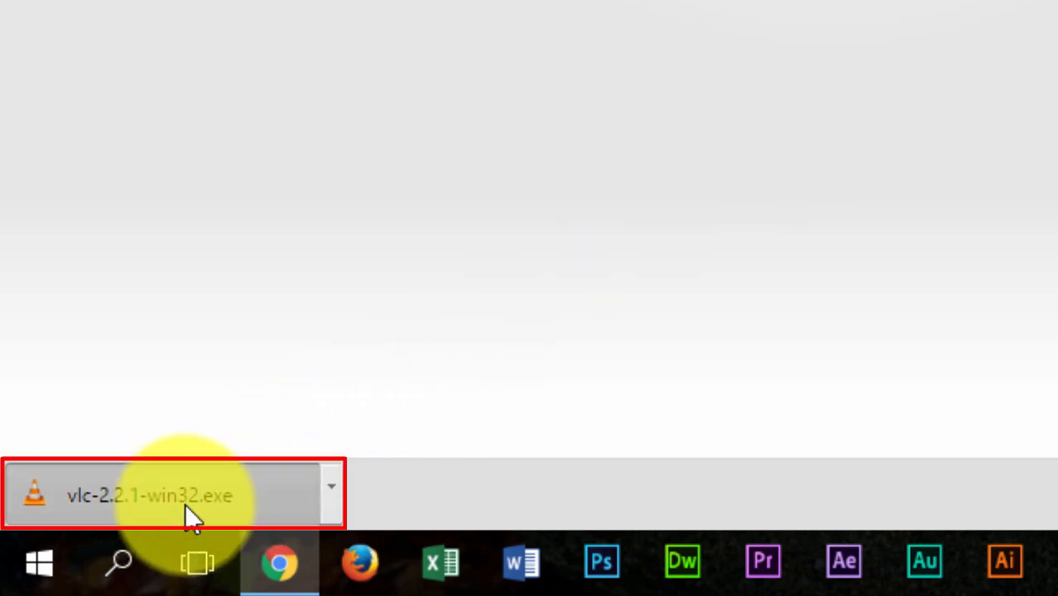
Install VLC 2.2.1 in English with Recommended components into the default folder, launching VLC.
click(149, 494)
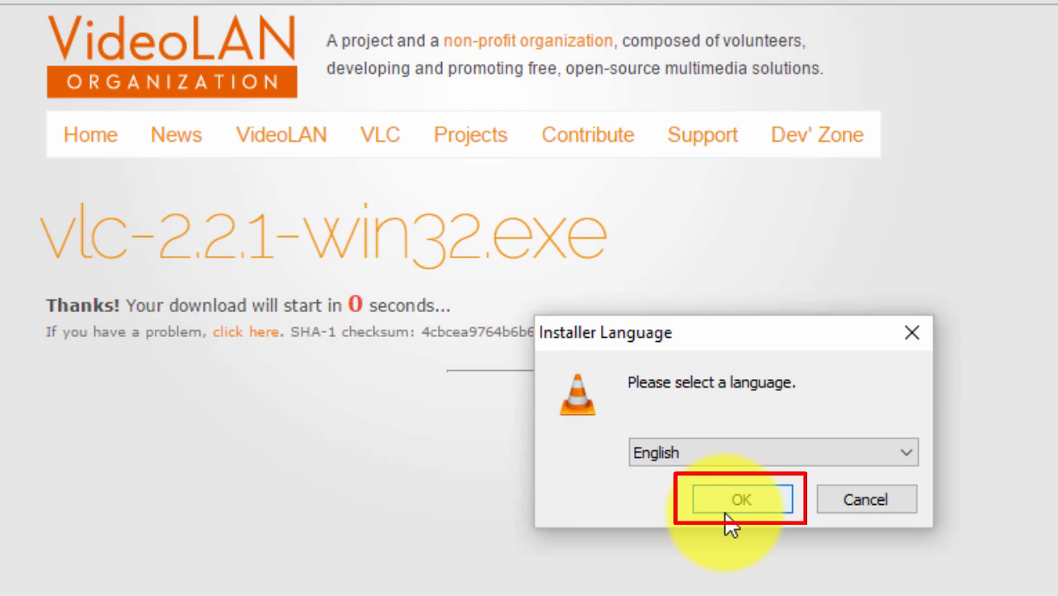
click(740, 500)
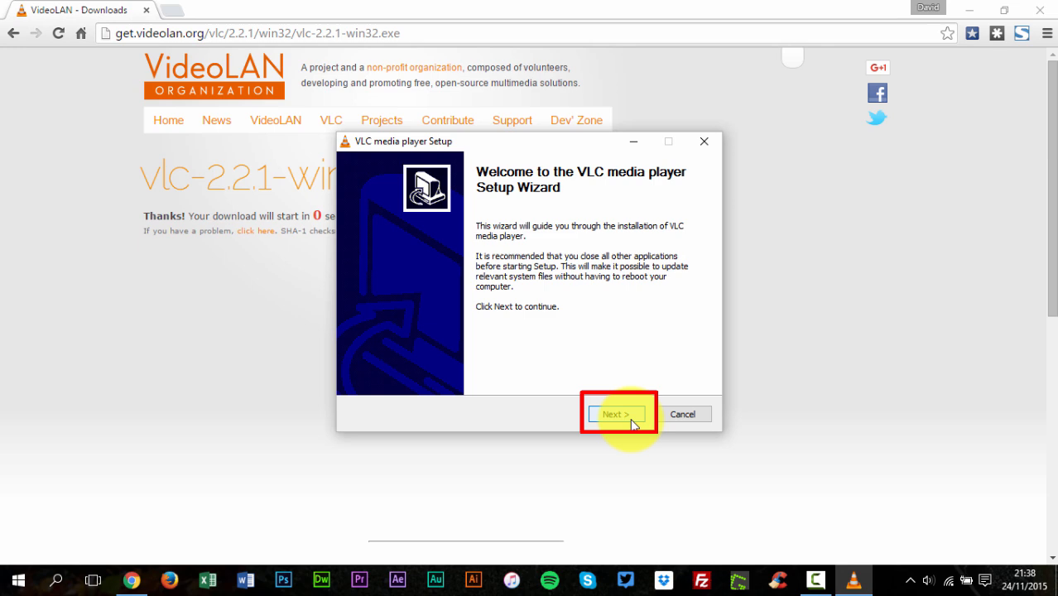
click(617, 414)
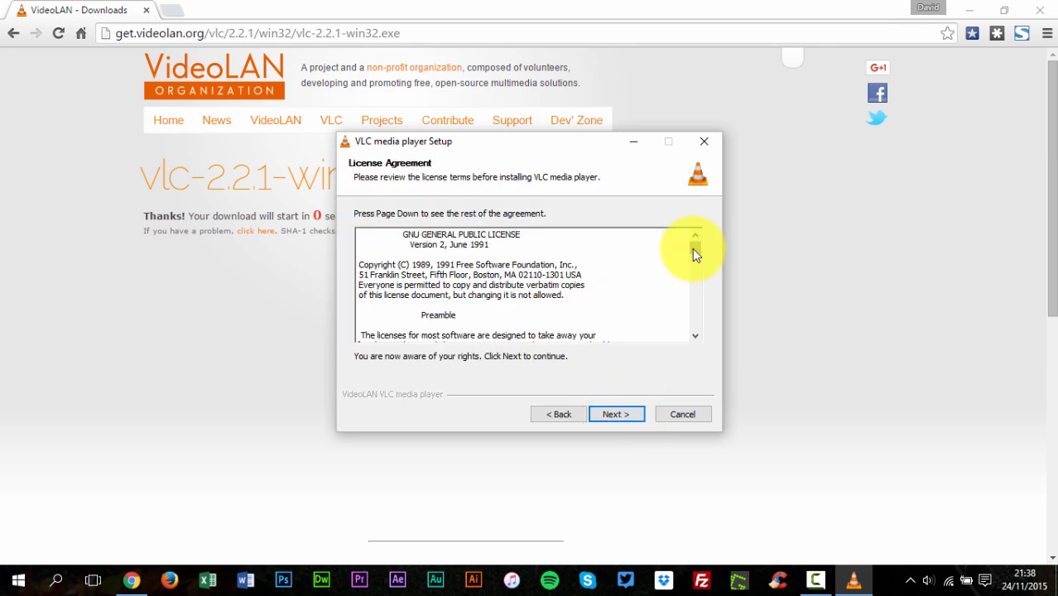
click(616, 414)
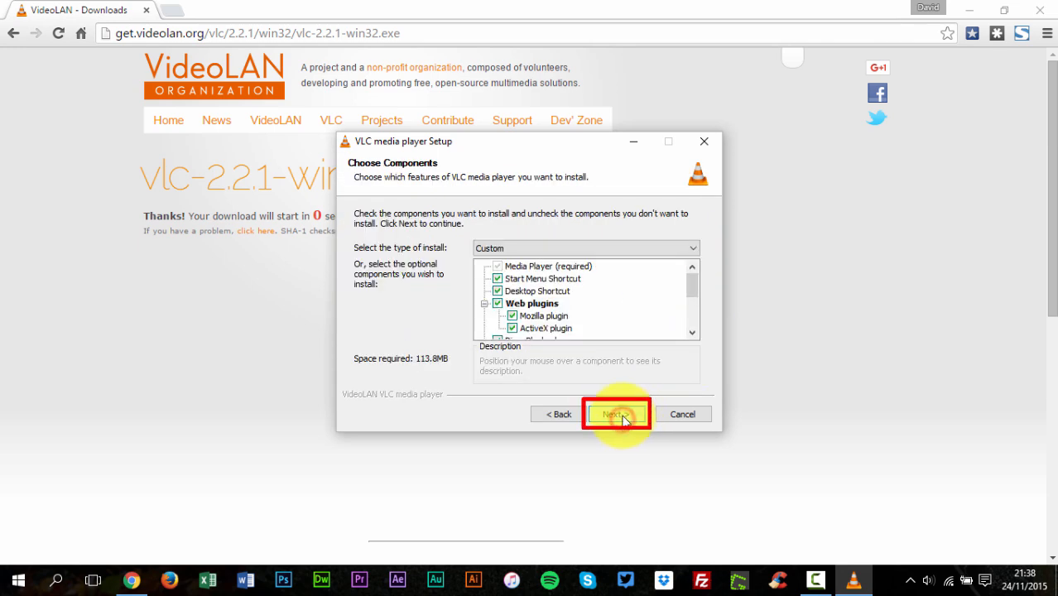
click(585, 248)
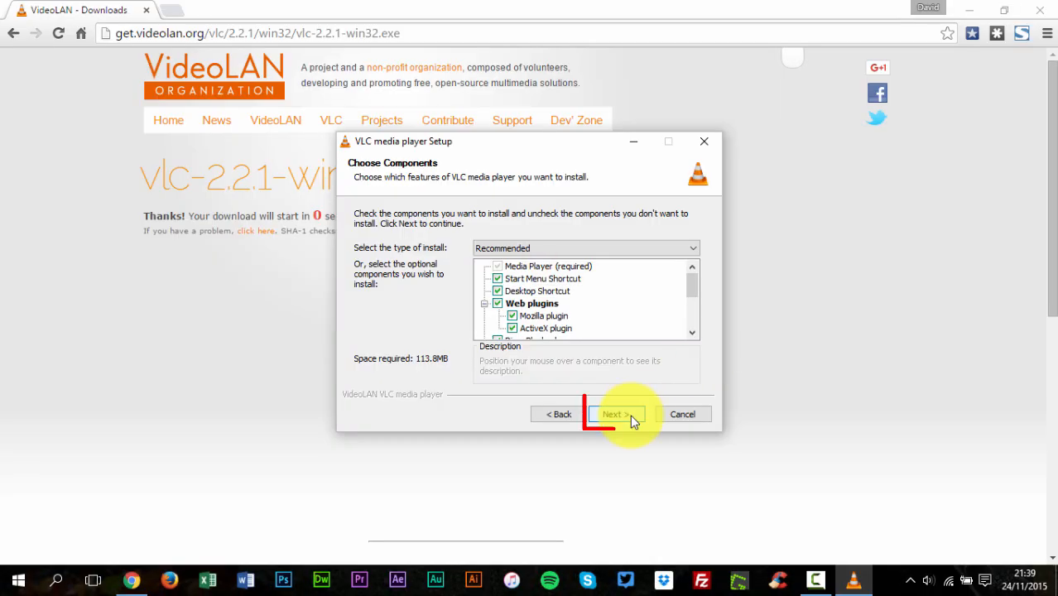
click(617, 414)
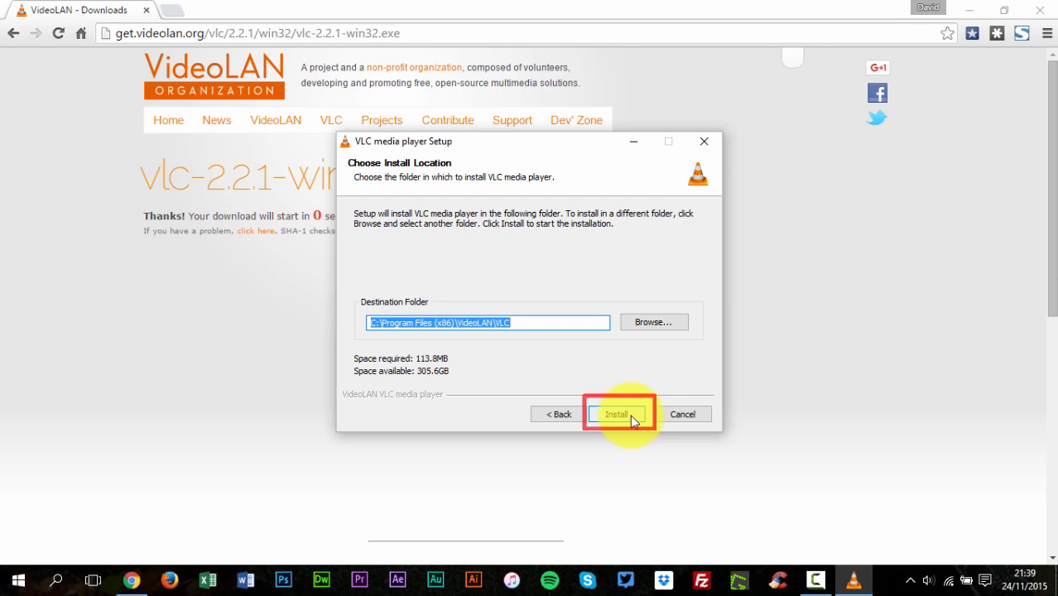
click(617, 414)
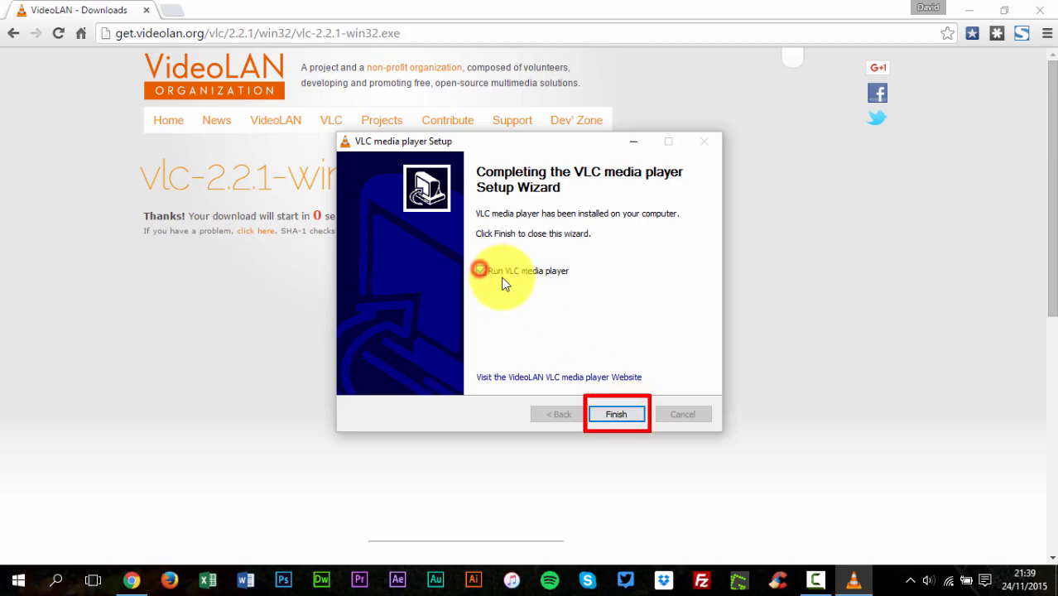
click(616, 414)
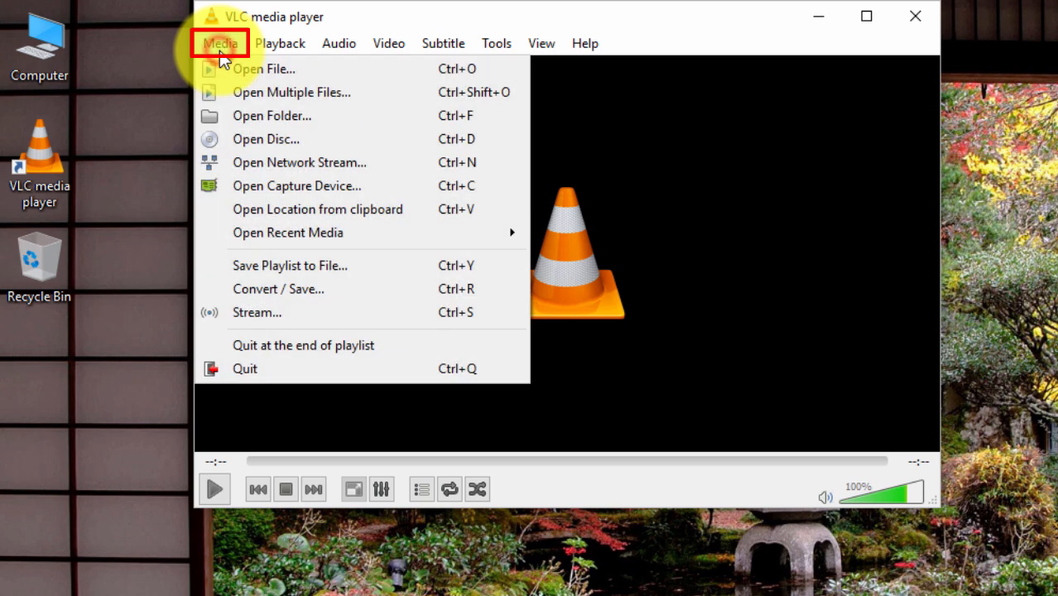
mouse_move(365, 138)
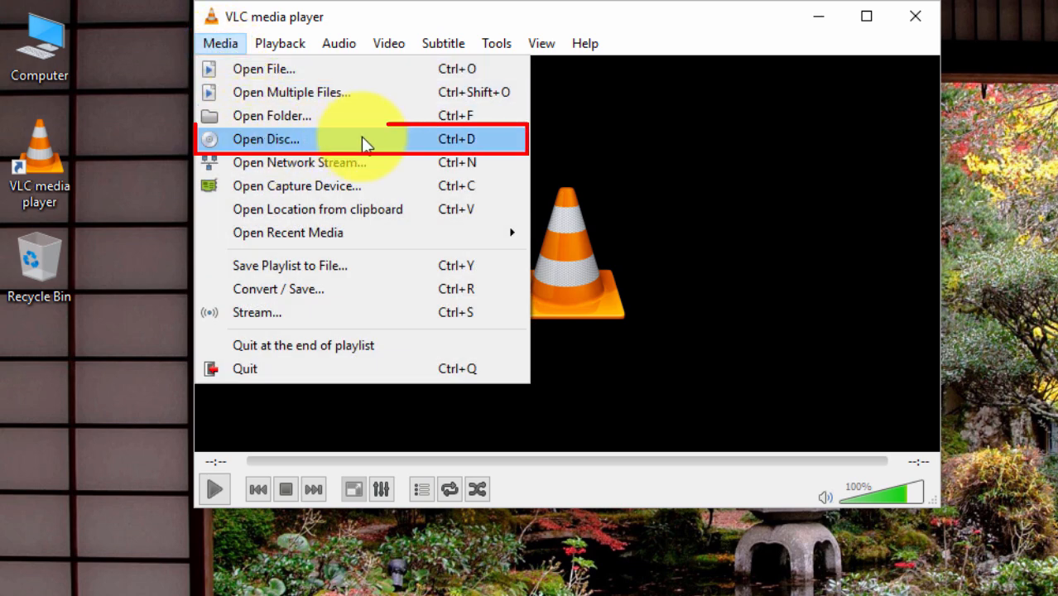
mouse_move(366, 144)
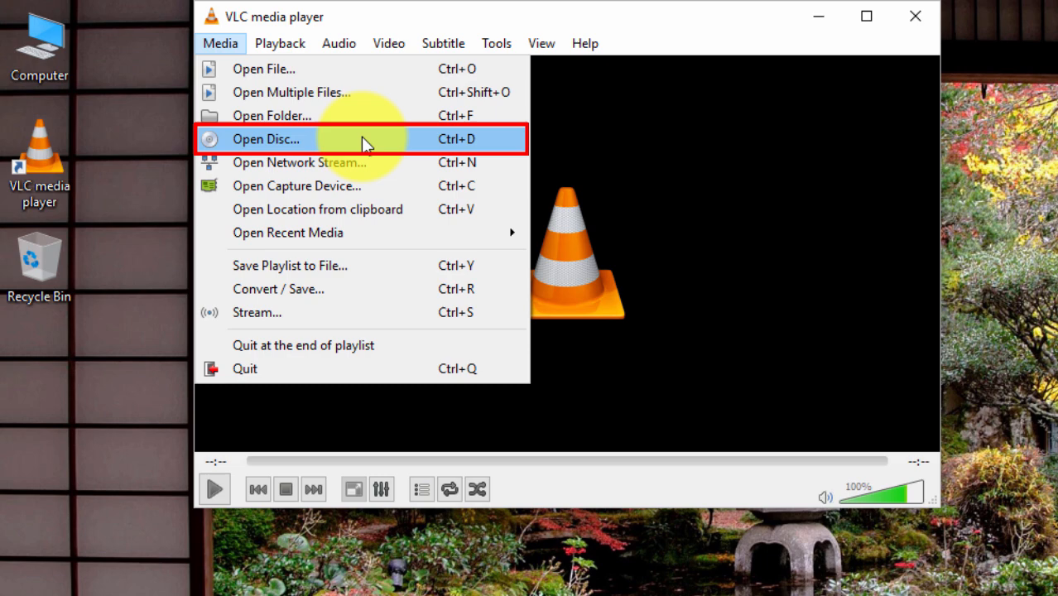
Choose Media > Open Disc... in VLC.
click(265, 138)
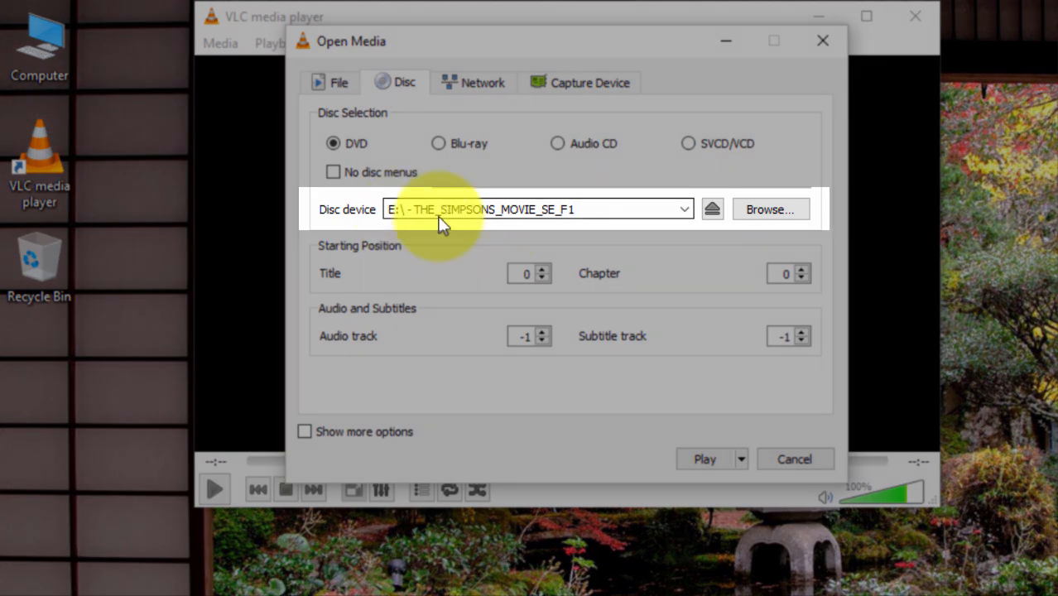
mouse_move(478, 247)
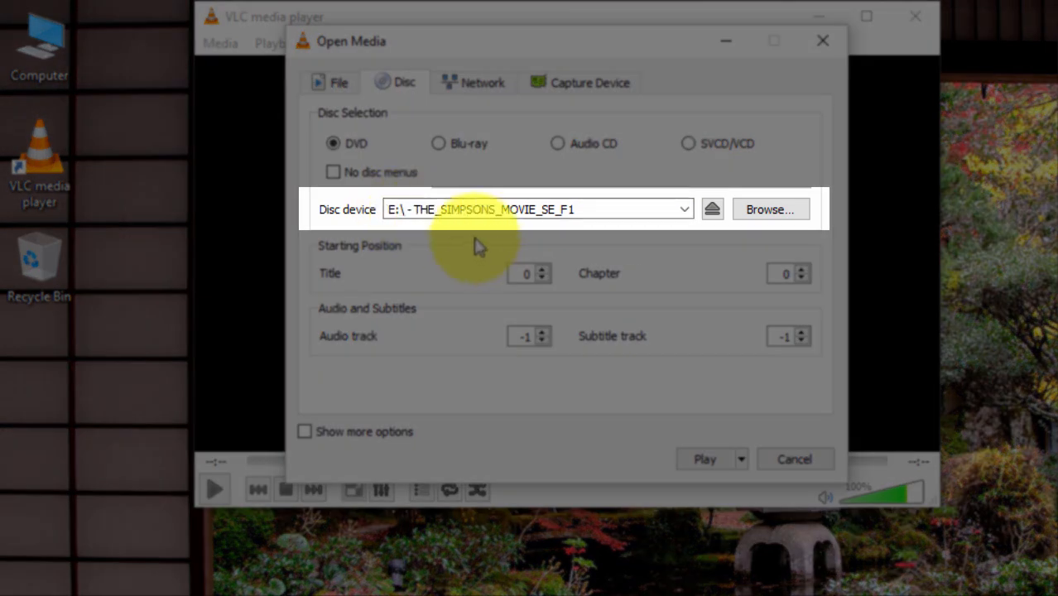
mouse_move(530, 389)
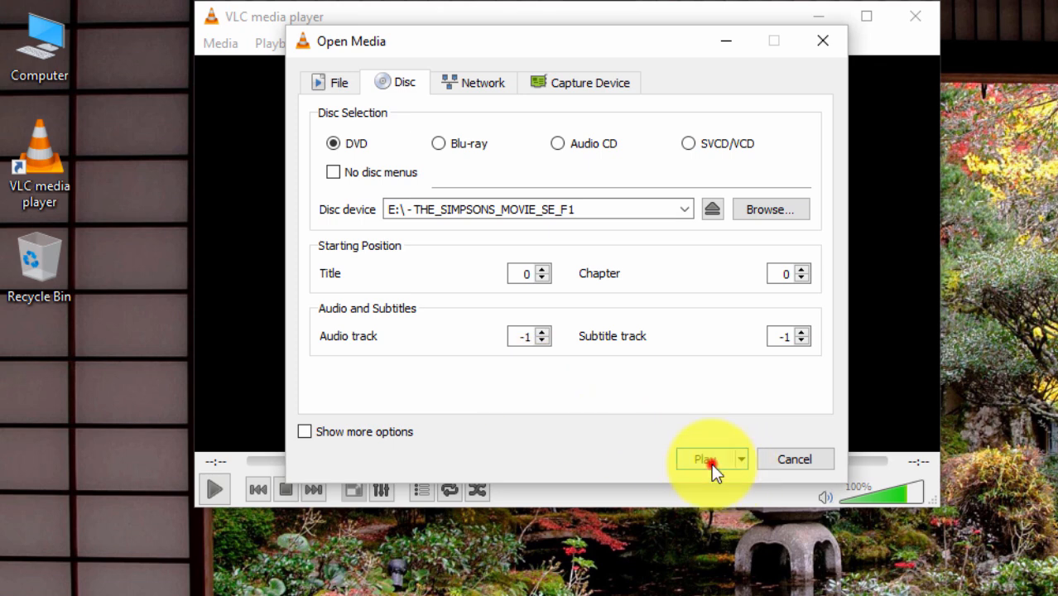
Start playing the Simpsons Movie DVD from drive E: with DVD selected.
click(704, 460)
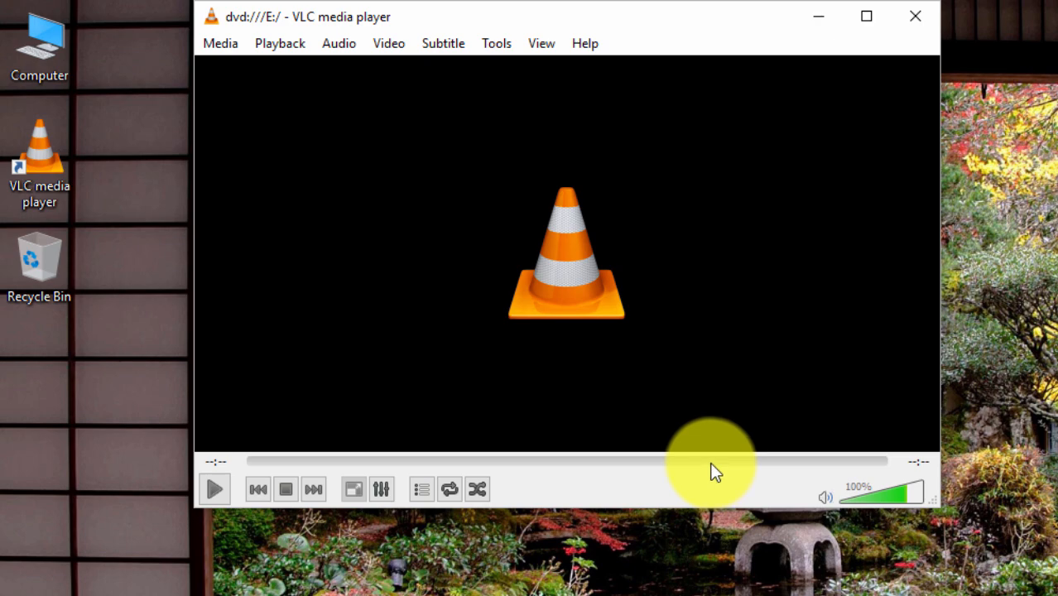
click(214, 488)
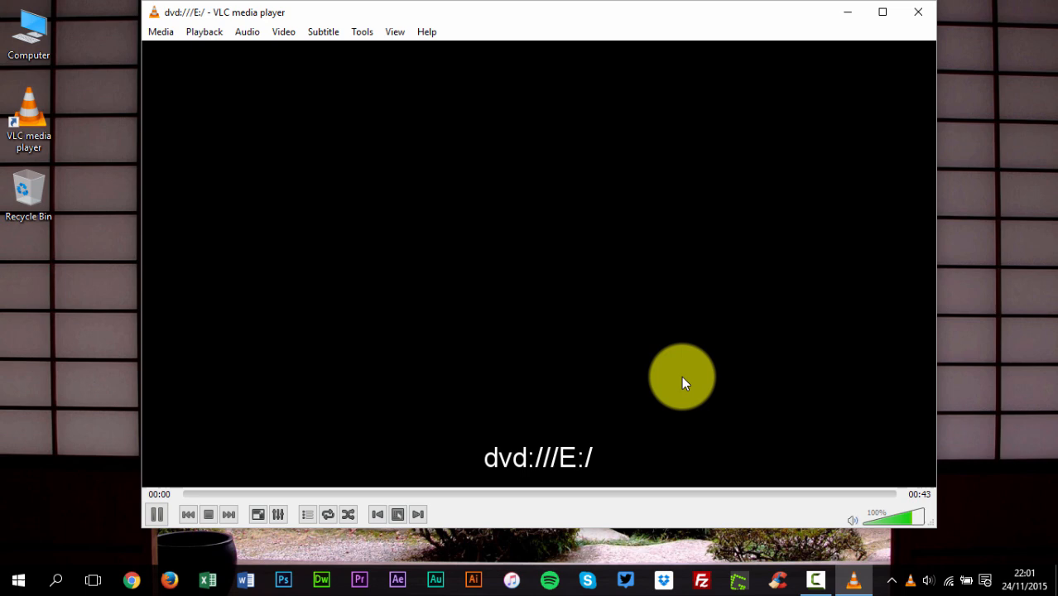